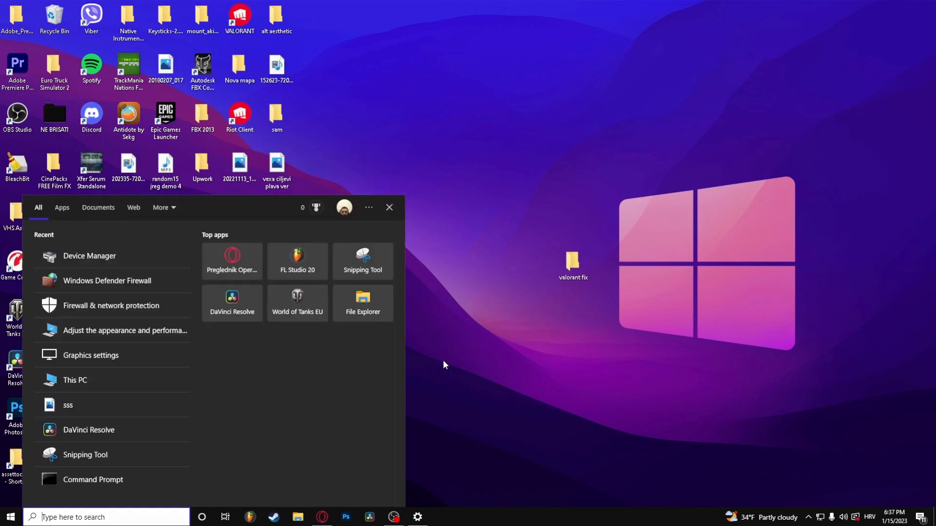
Step: Search the taskbar for Services and launch the Services console
type("sev")
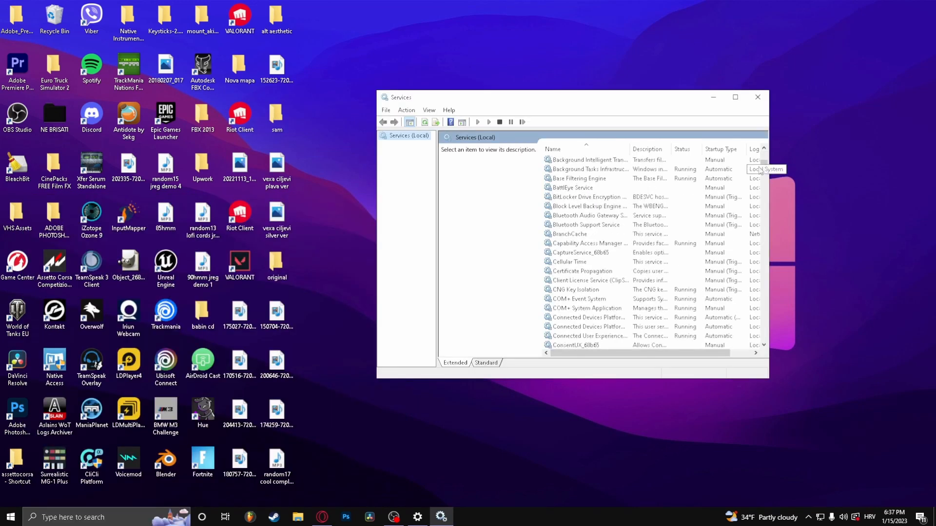
Step: Set the vgc service's startup type to Automatic and close its properties
left_click(556, 335)
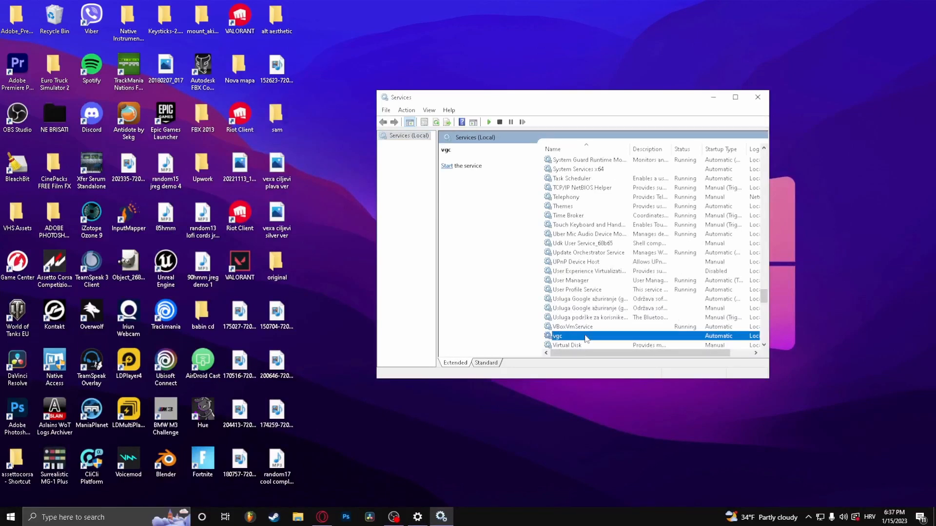
double_click(557, 336)
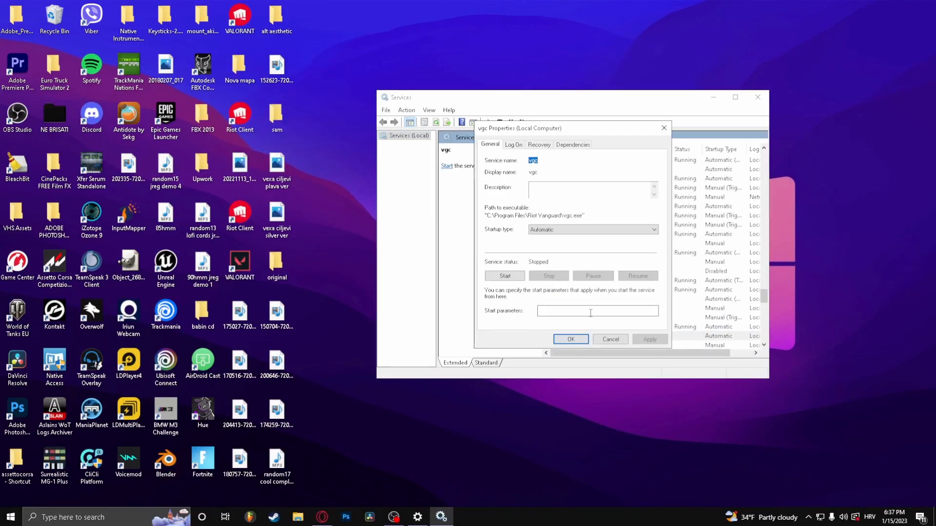
mouse_move(538, 242)
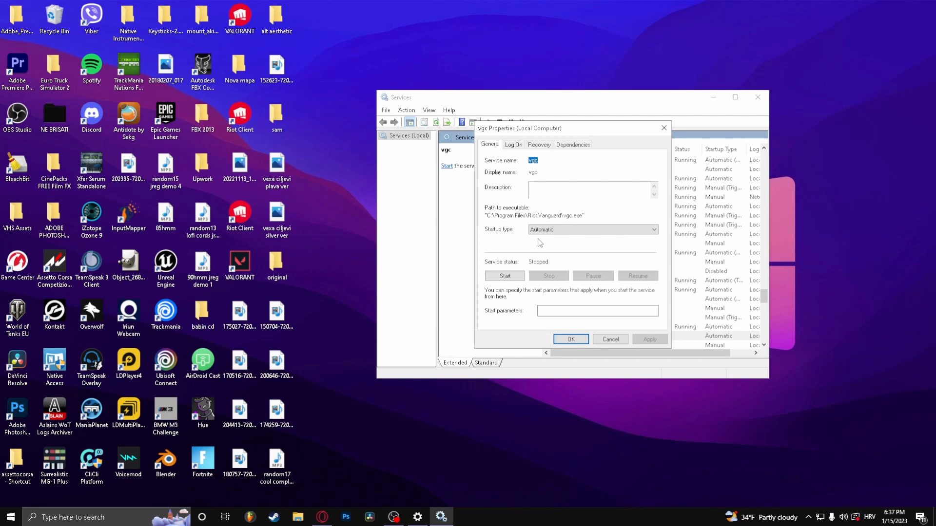
left_click(653, 230)
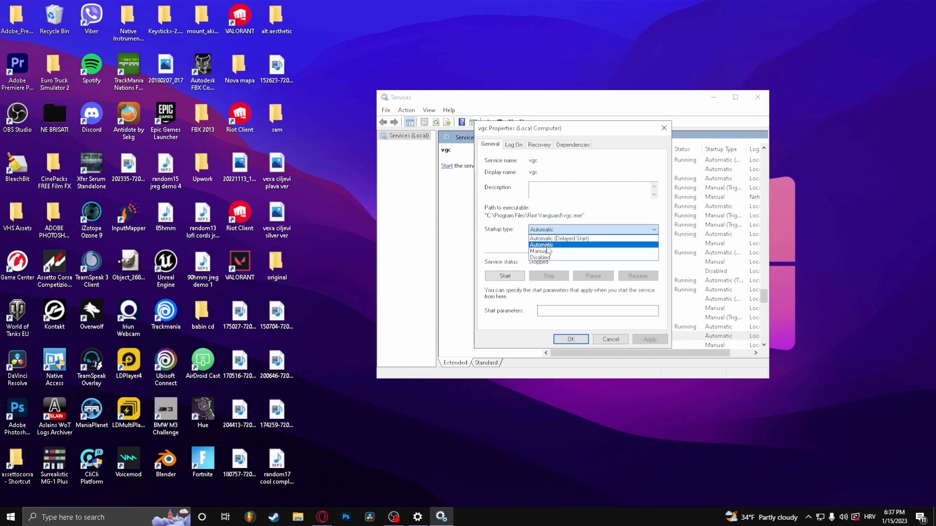
left_click(541, 245)
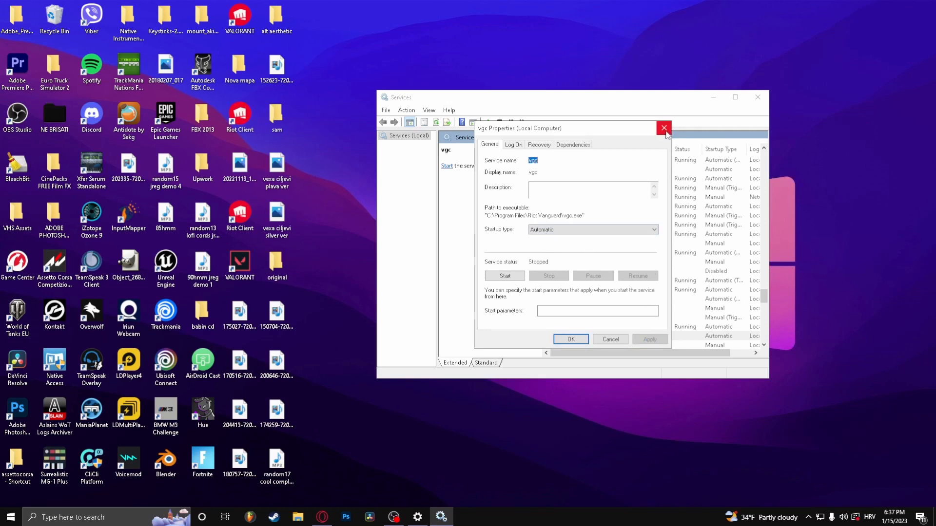
left_click(663, 129)
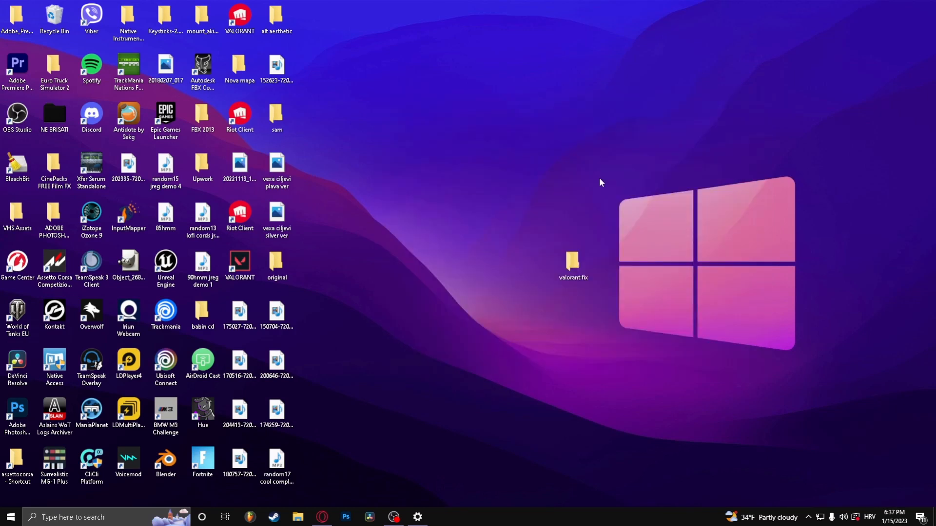
Step: Launch Command Prompt from Windows search with 'cmd'
left_click(71, 517)
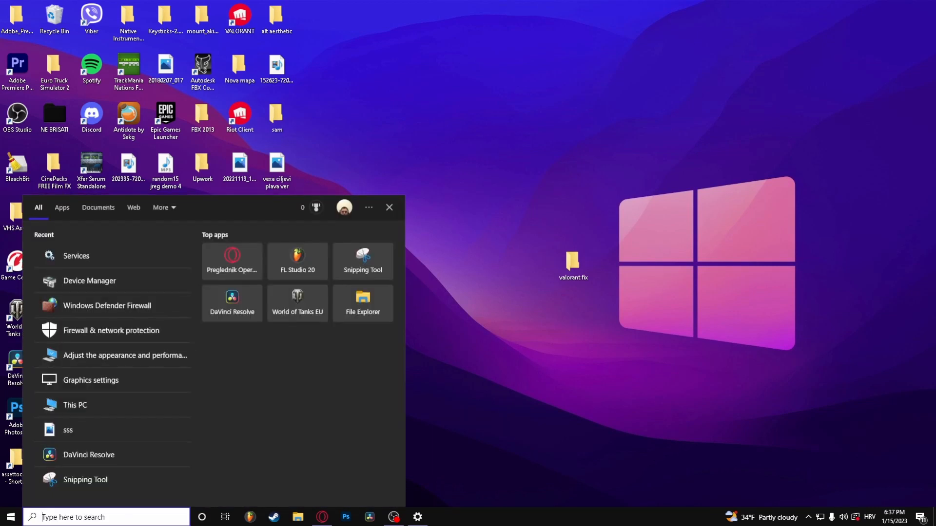
type("cmd")
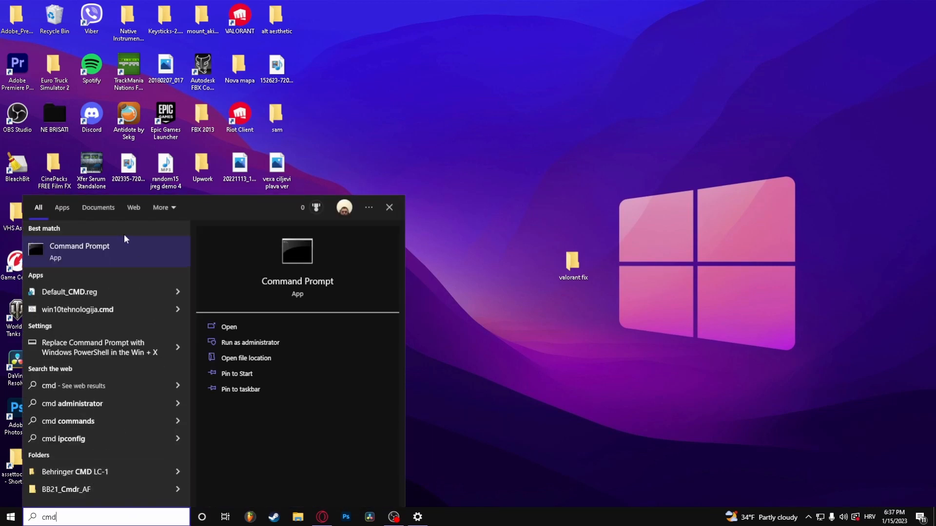
left_click(229, 327)
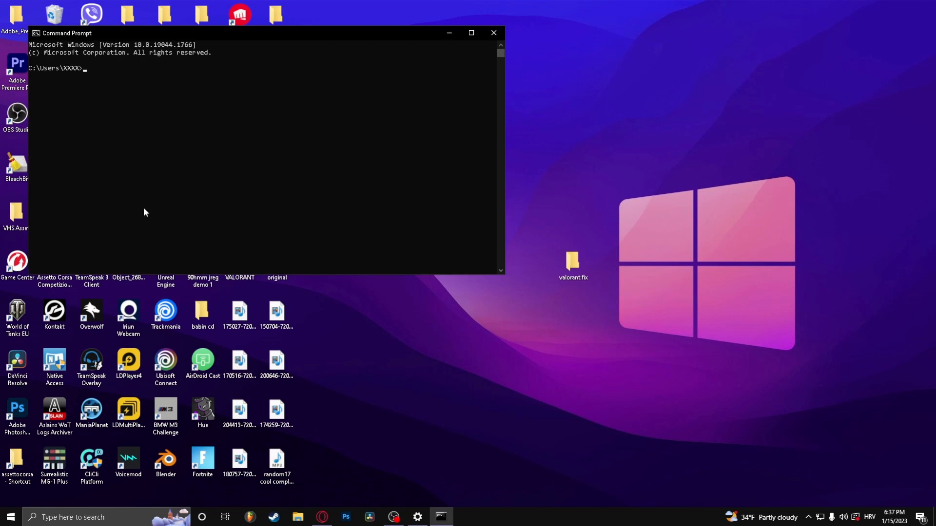
Step: Enter the ipconfig /release command to release the current IP address
type("ip")
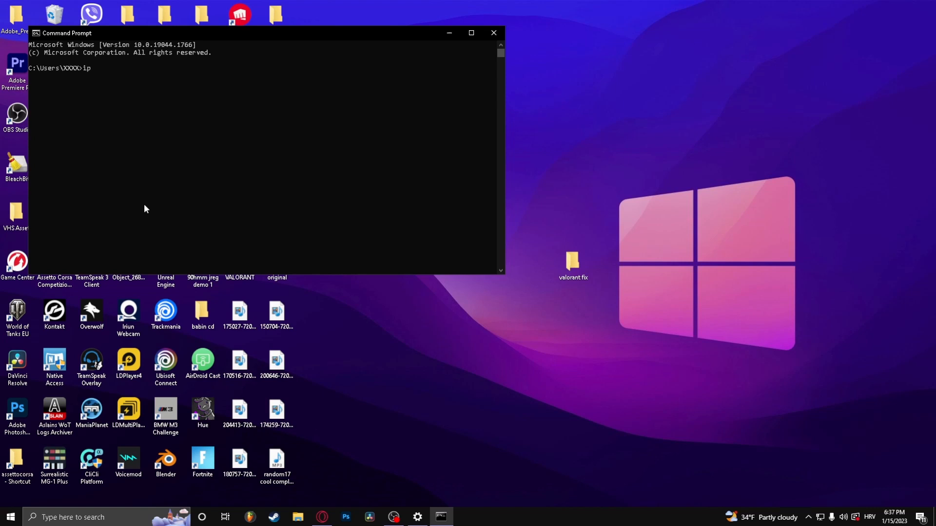
type("config")
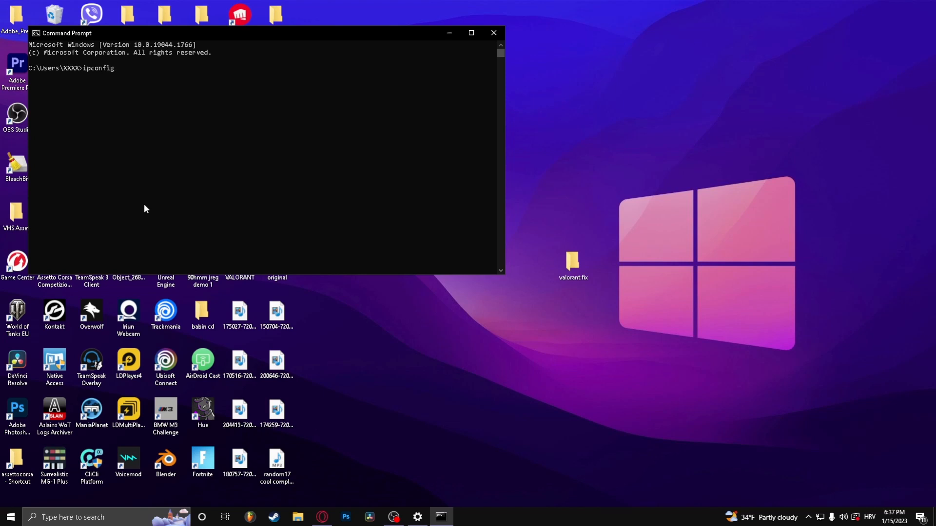
type("/")
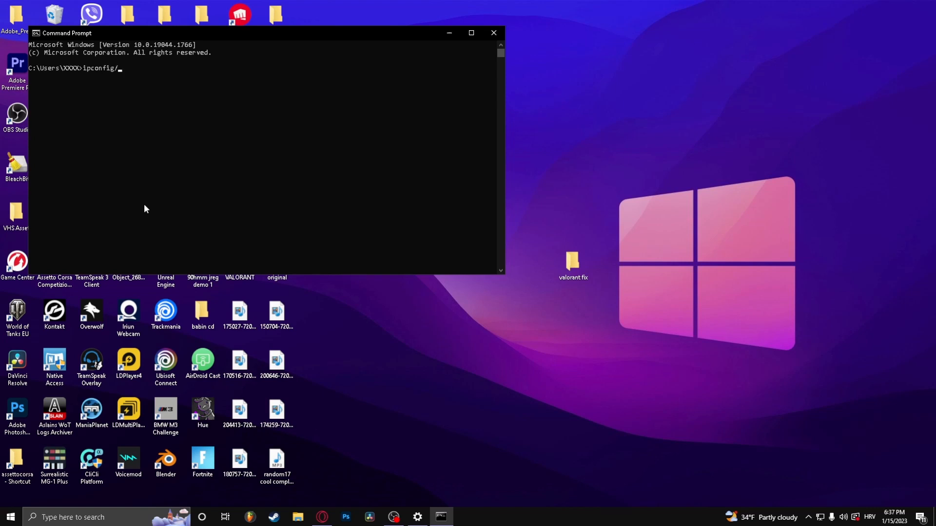
type("release")
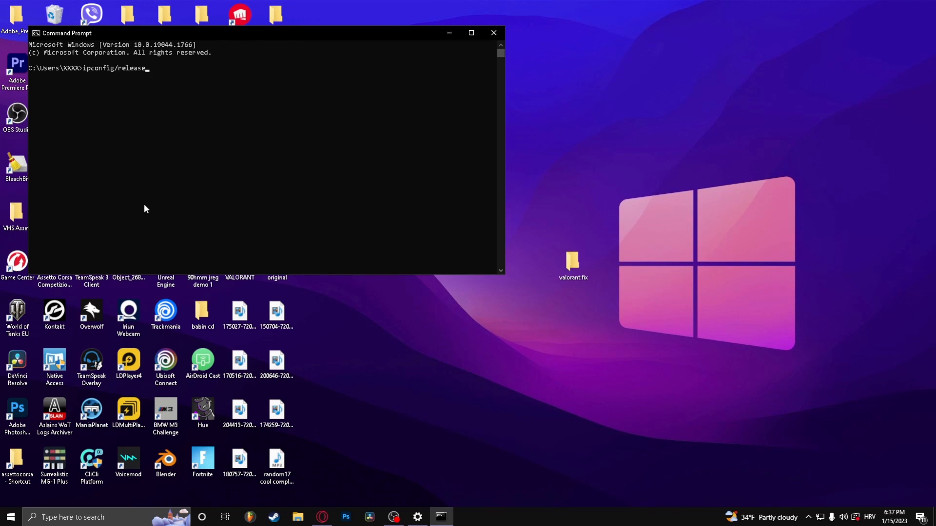
mouse_move(40, 84)
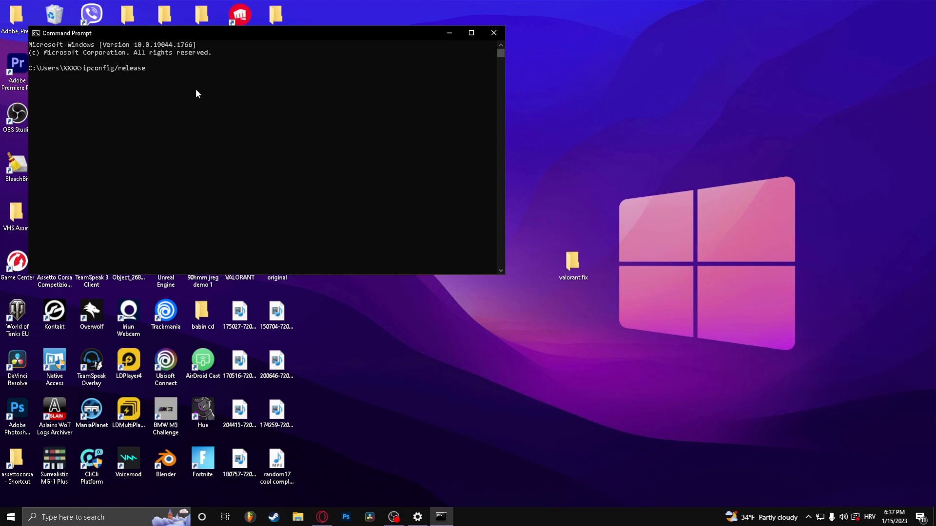
mouse_move(223, 82)
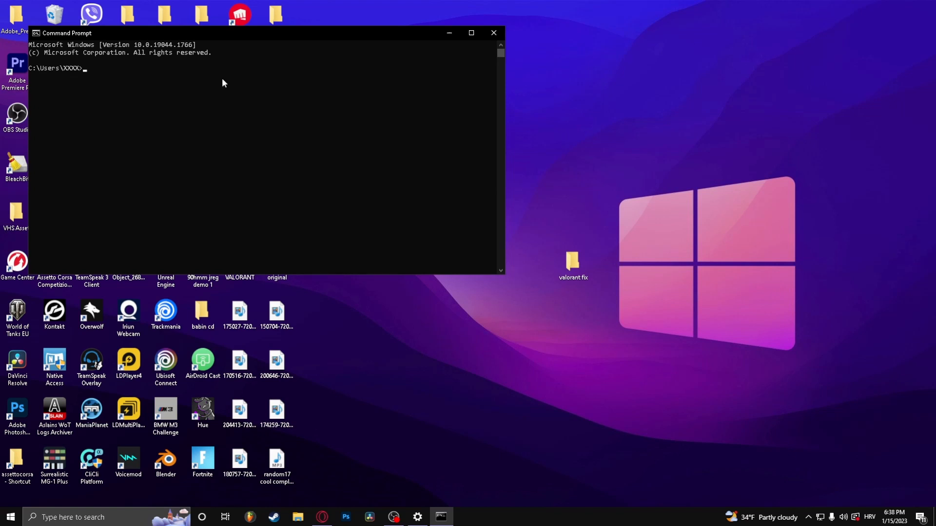
Step: Enter ipconfig/renew to renew the IP address, then close Command Prompt
type("ipco")
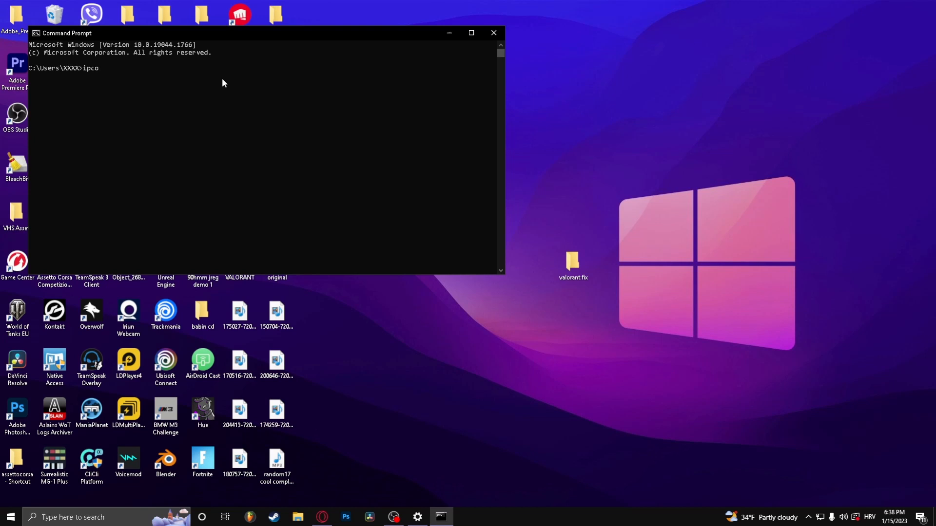
type("nfig/")
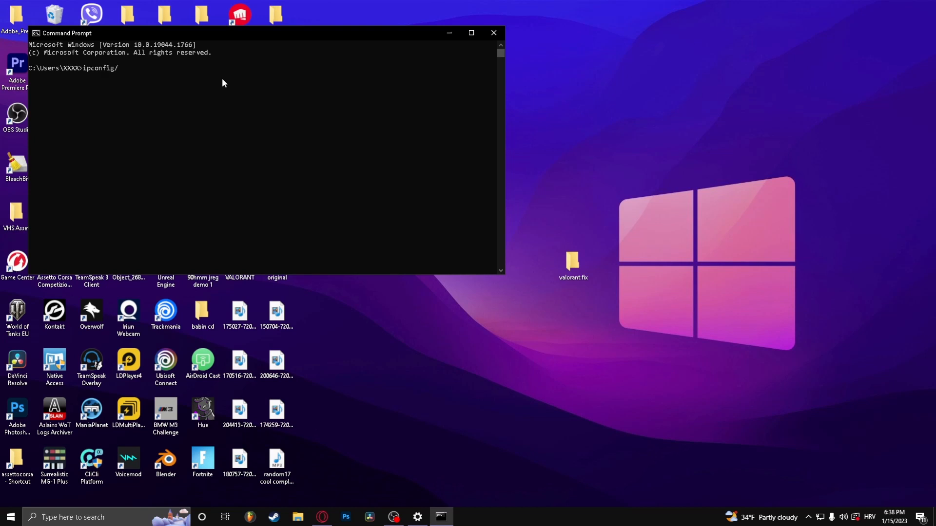
type("renew")
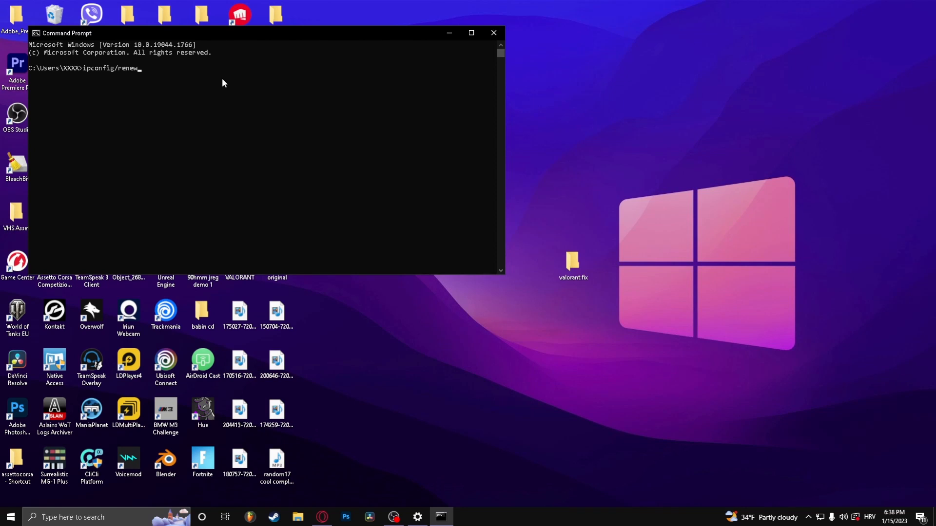
left_click(493, 33)
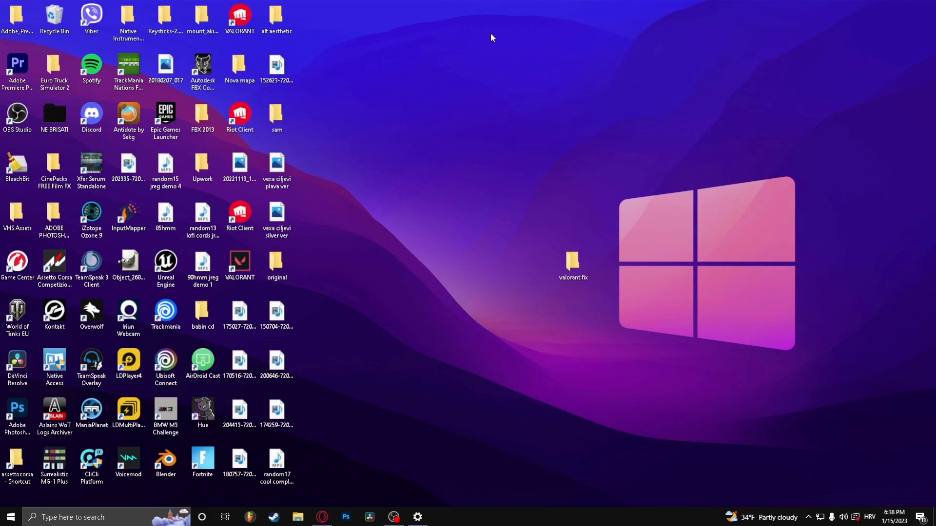
mouse_move(490, 115)
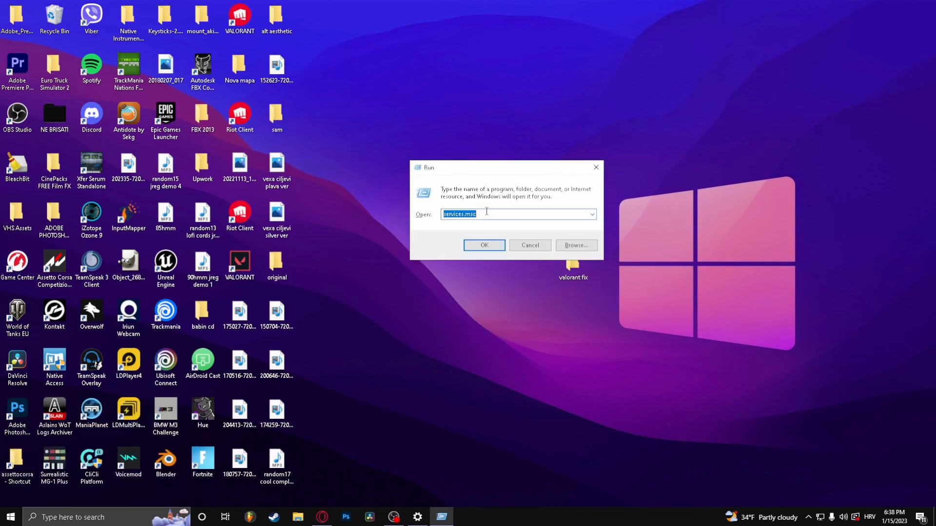
Step: Run %localappdata% to open the AppData Local folder in File Explorer
type("%")
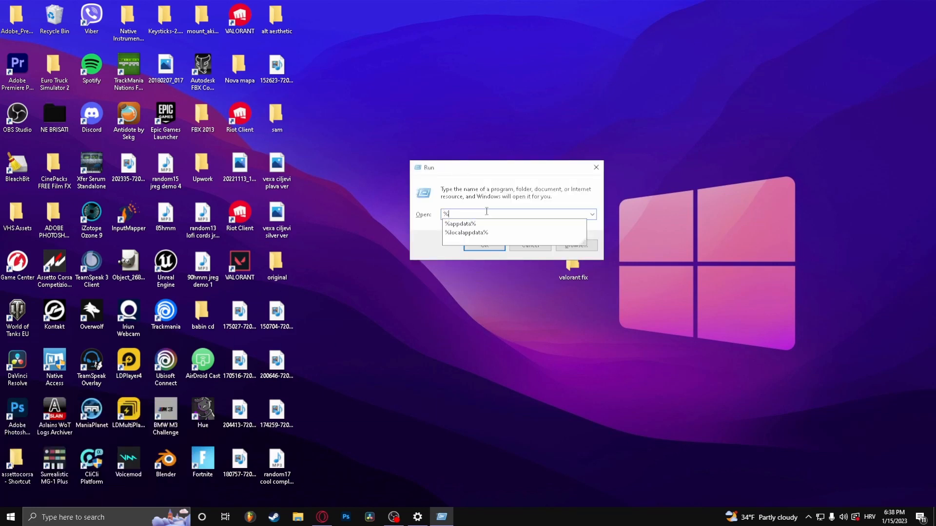
type("localappdata%")
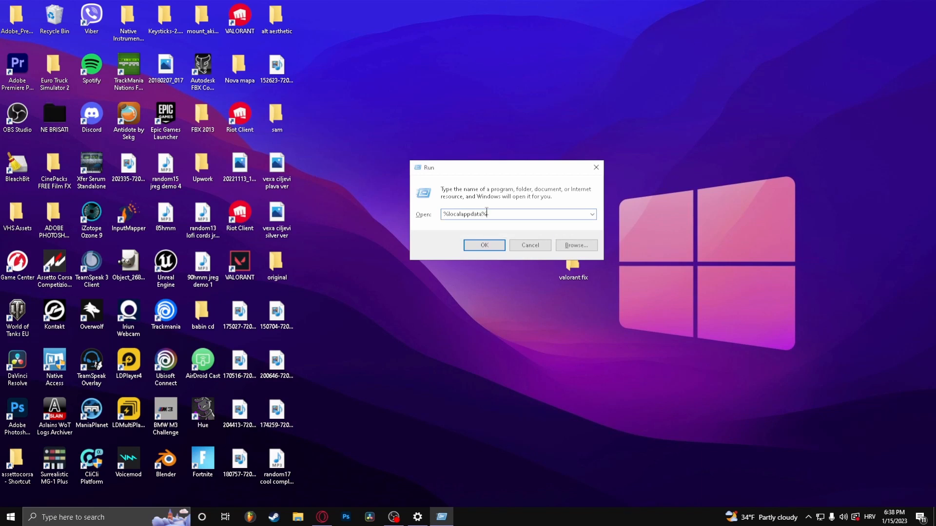
left_click(485, 245)
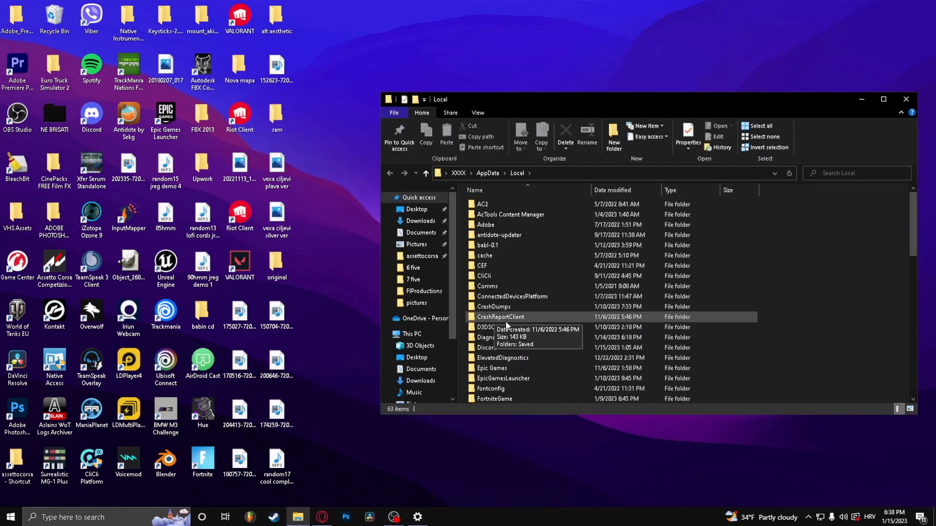
Step: Navigate into VALORANT's Saved folder and delete the webcache folder
scroll("down", 3)
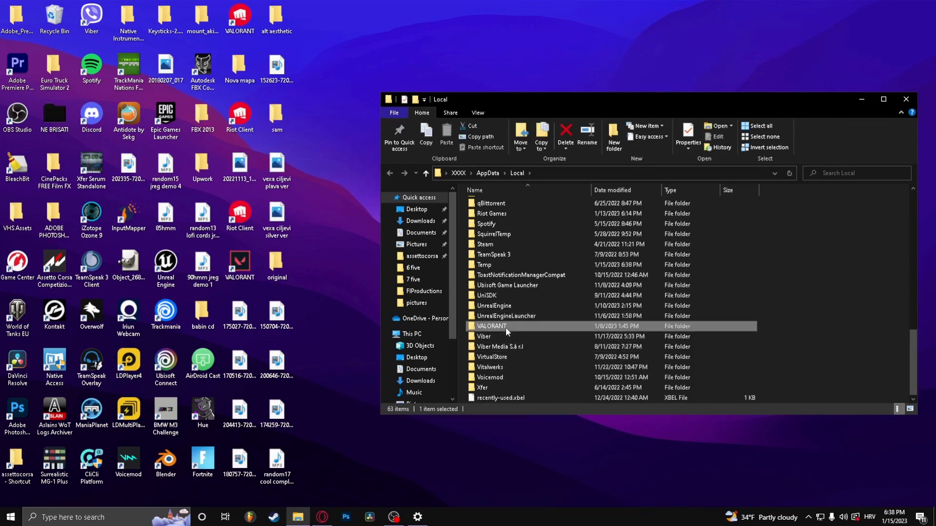
double_click(491, 327)
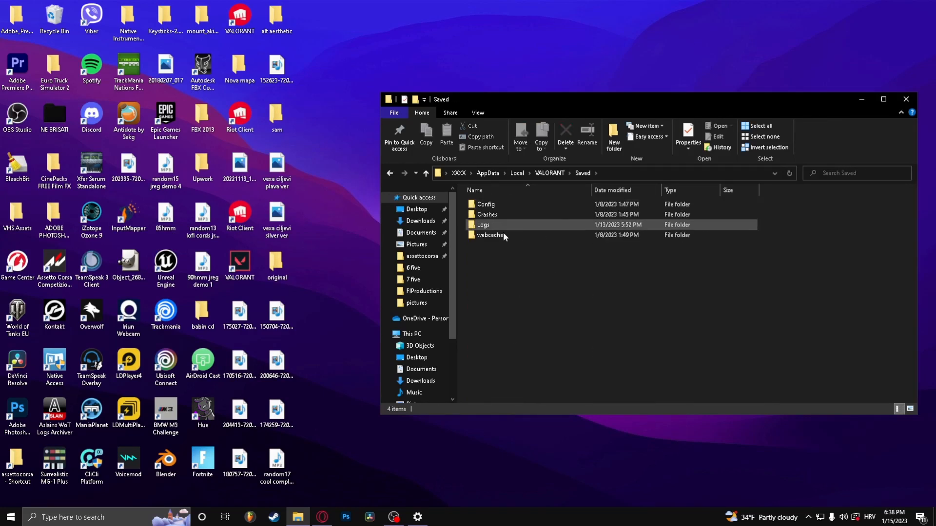
right_click(489, 235)
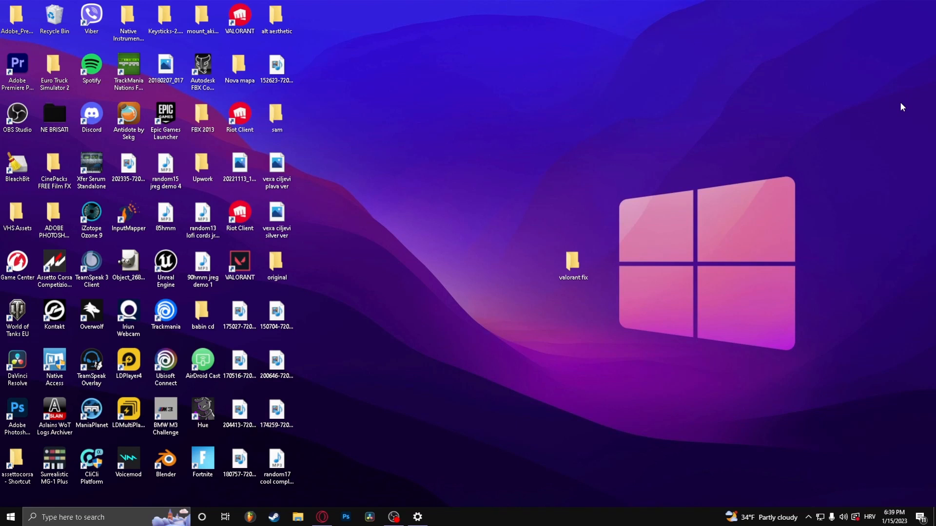
mouse_move(708, 148)
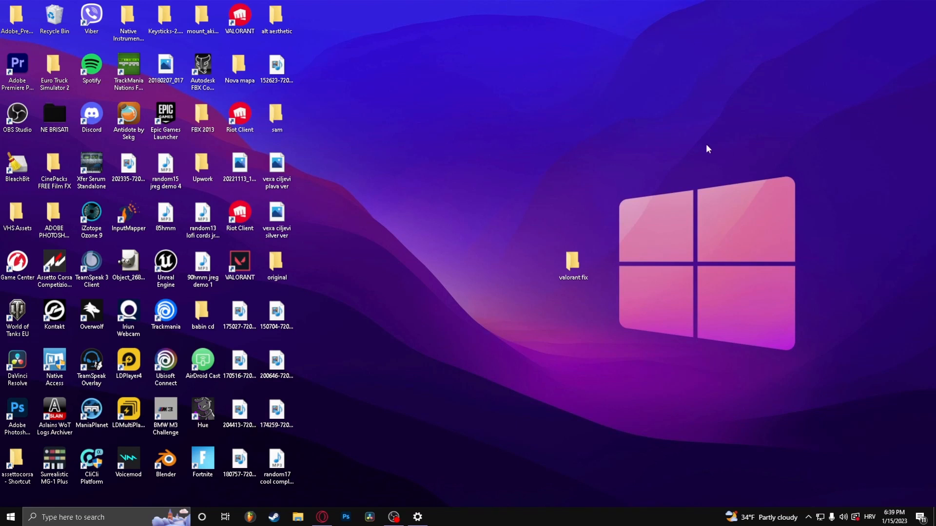